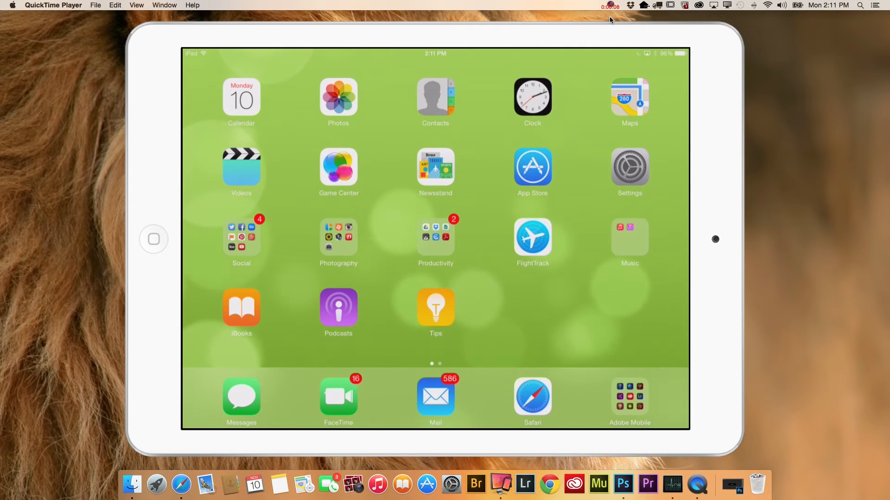
- Launch Photoshop Mix from the Adobe Mobile apps folder
left_click(629, 397)
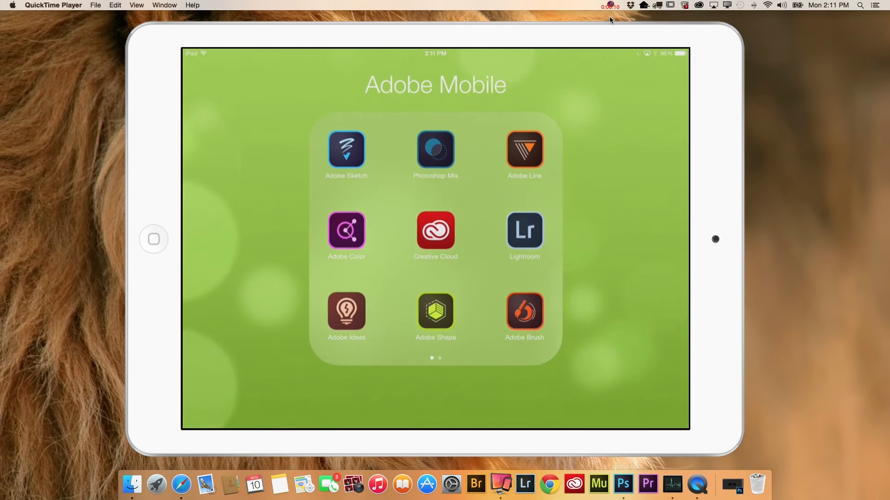
left_click(436, 150)
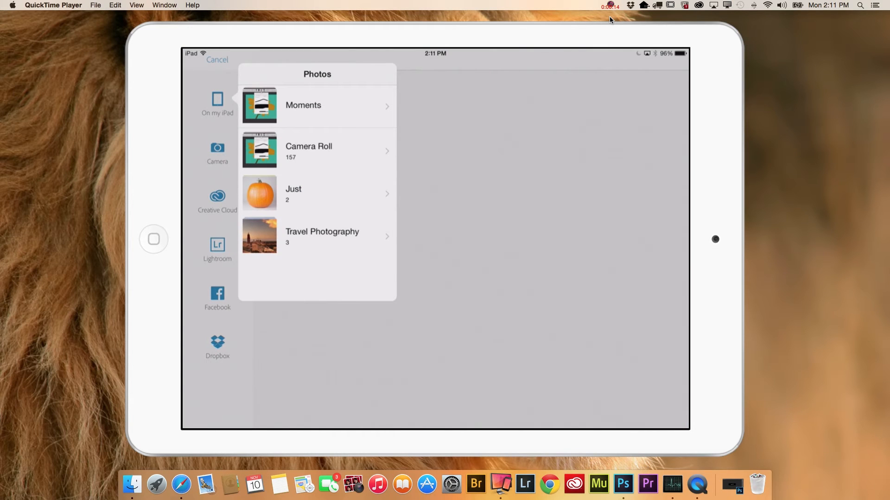
- Use the sunset desert-lake aerial from Travel Photography as background and add a second layer slot
left_click(322, 235)
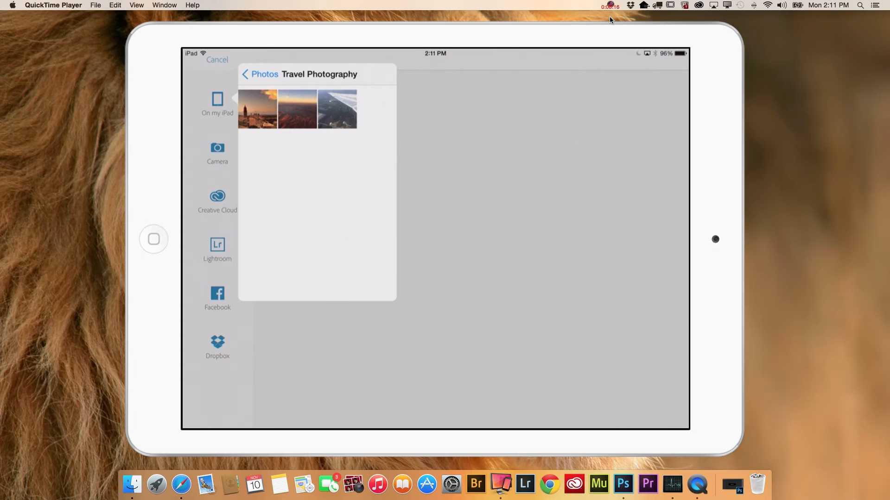
left_click(296, 109)
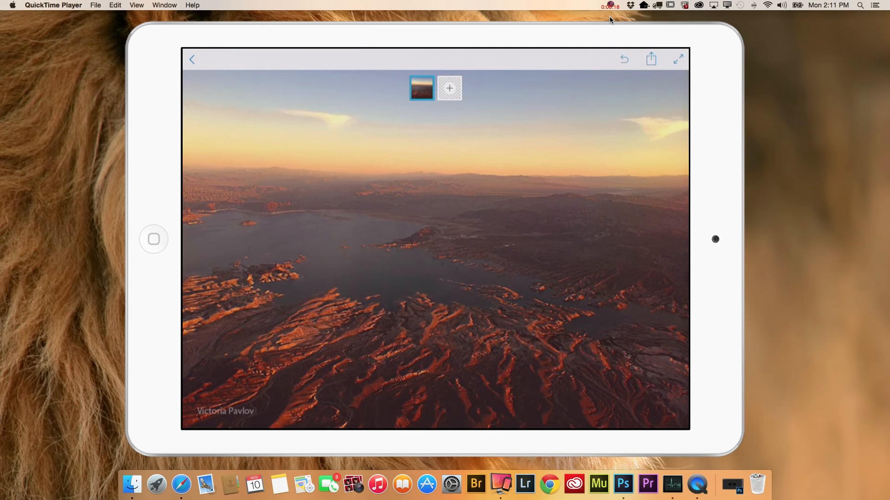
left_click(450, 88)
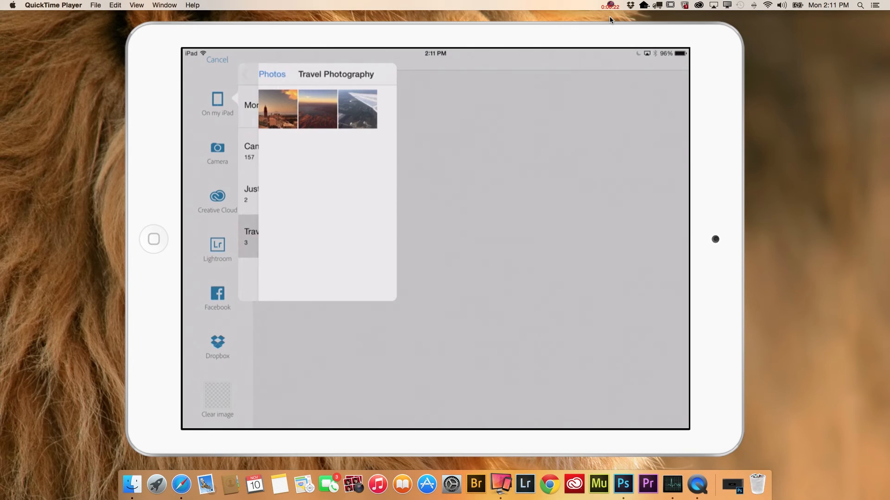
- Place the plane-wing photo as the second layer and start its Cut Out
left_click(356, 109)
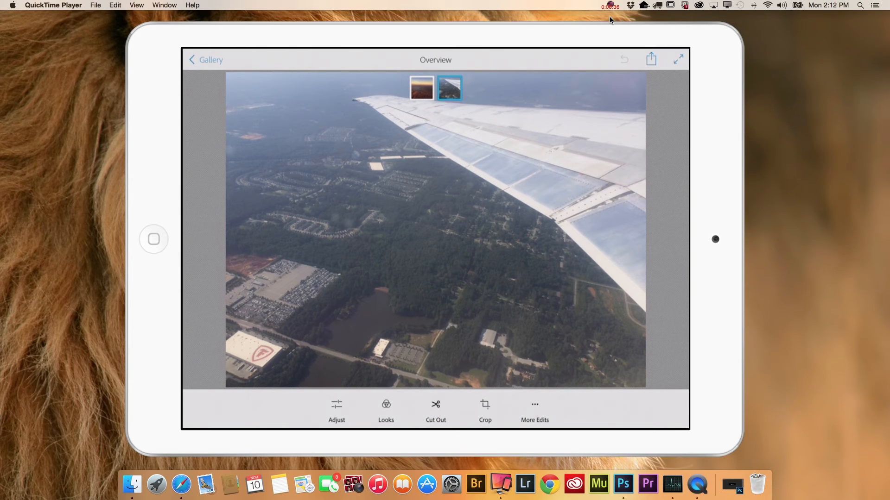
left_click(436, 408)
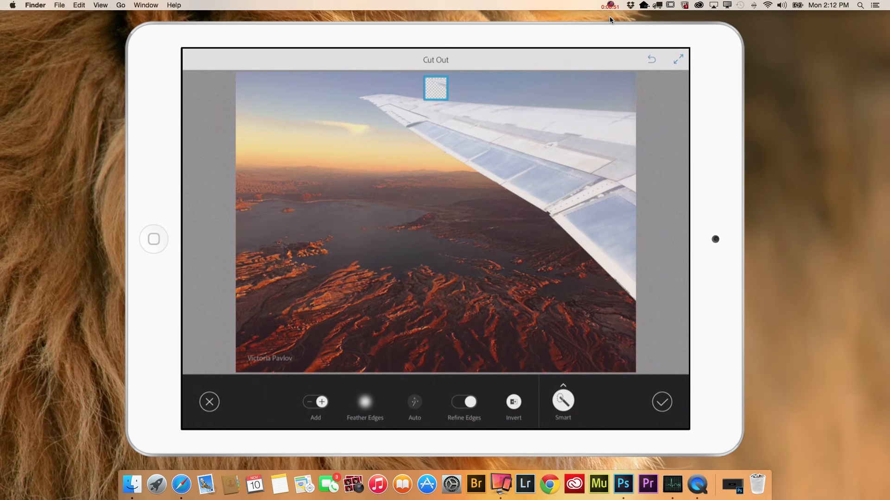
- Accept the Smart-selection wing cut-out so the wing sits over the desert-lake background
left_click(661, 402)
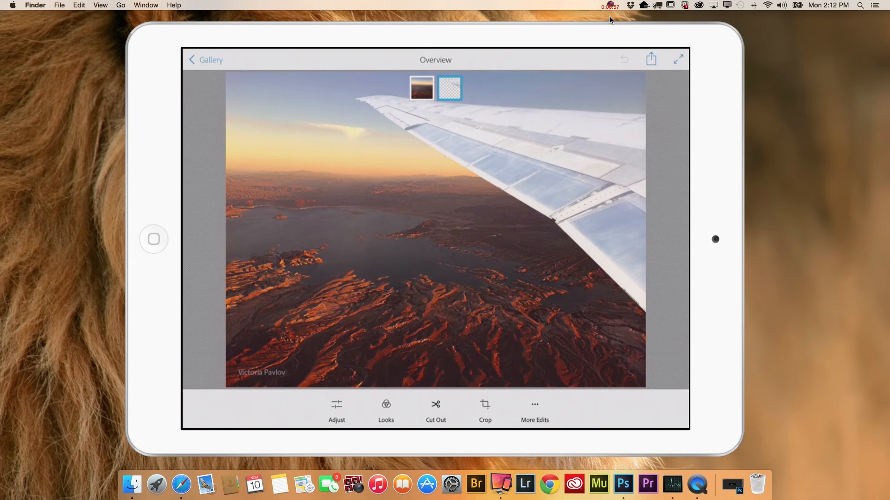
- Enlarge the wing layer, apply a Looks preset, and bring up the share options
left_click(386, 405)
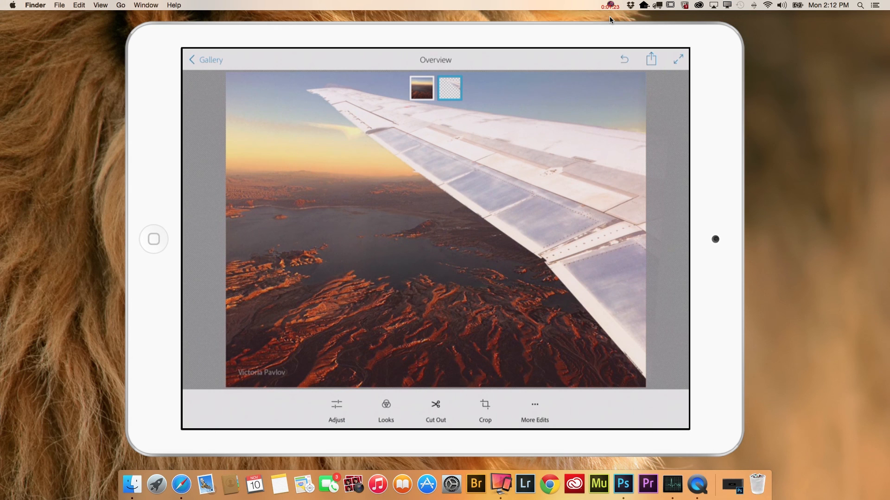
left_click(651, 58)
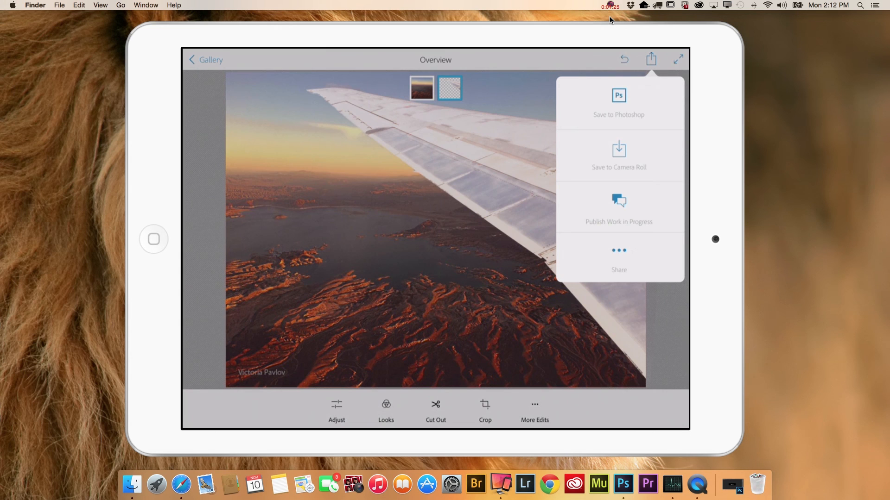